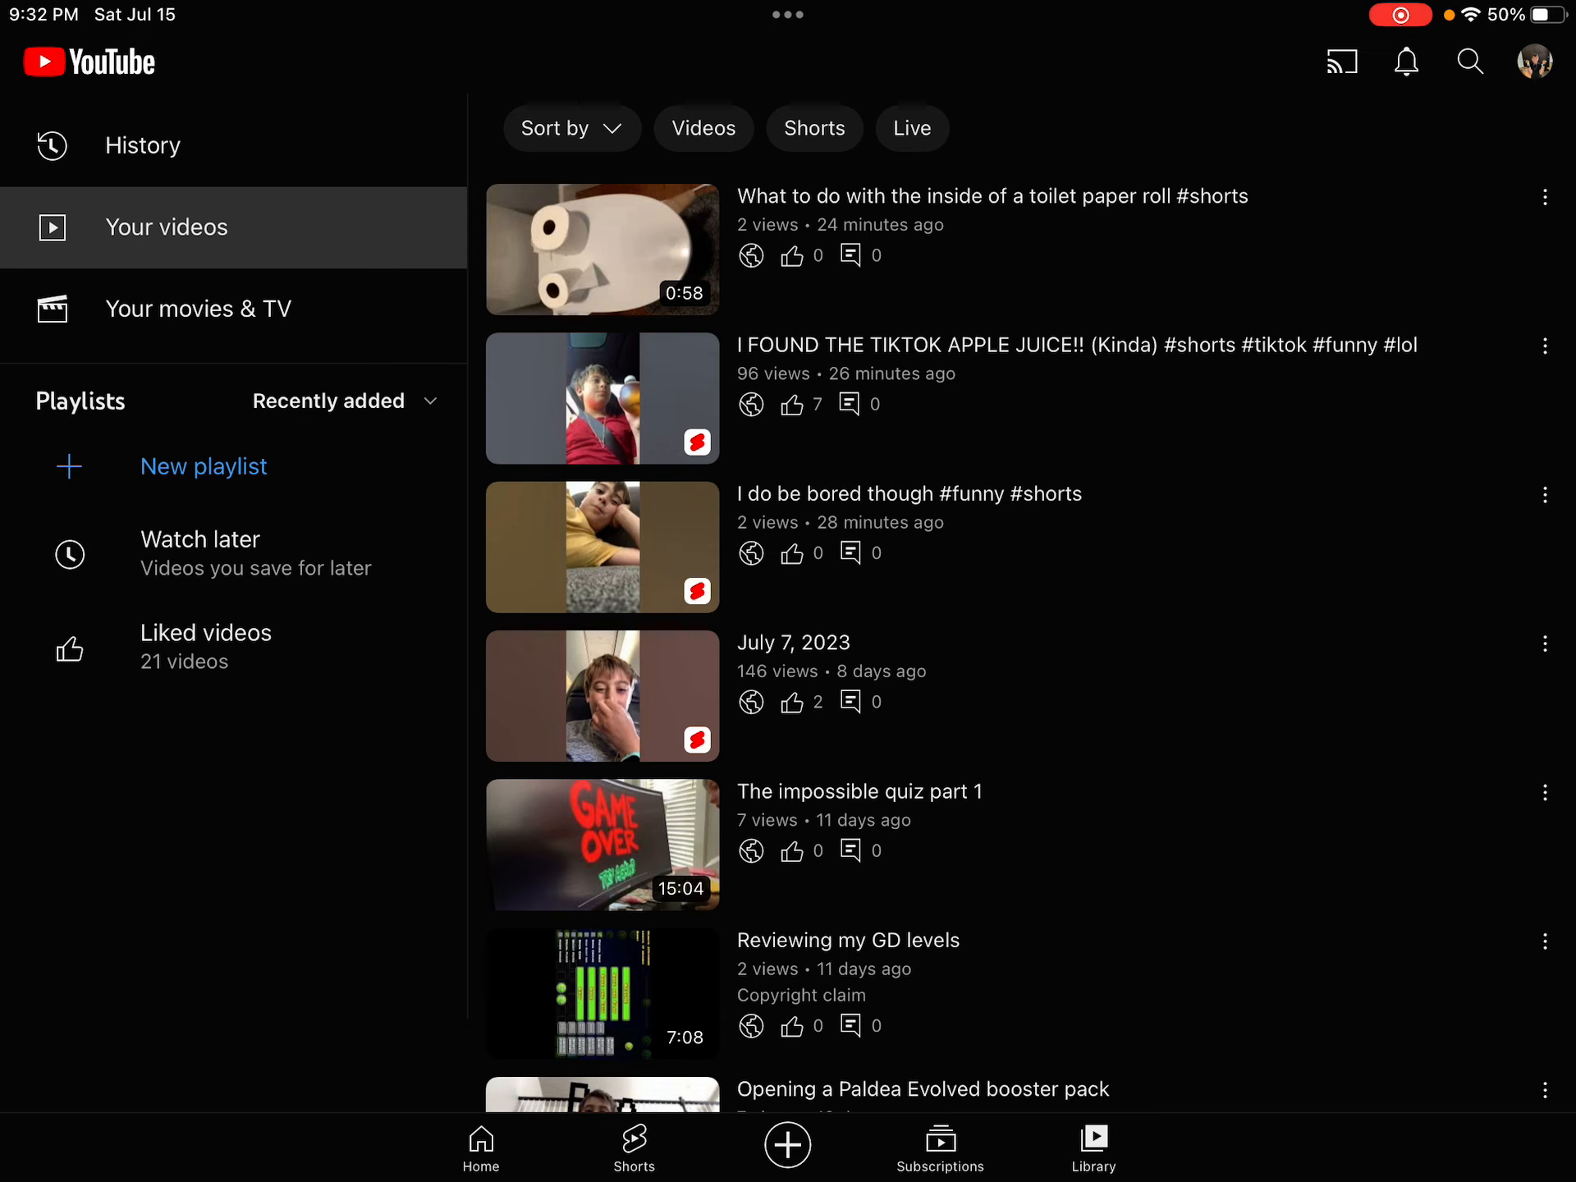
click(603, 397)
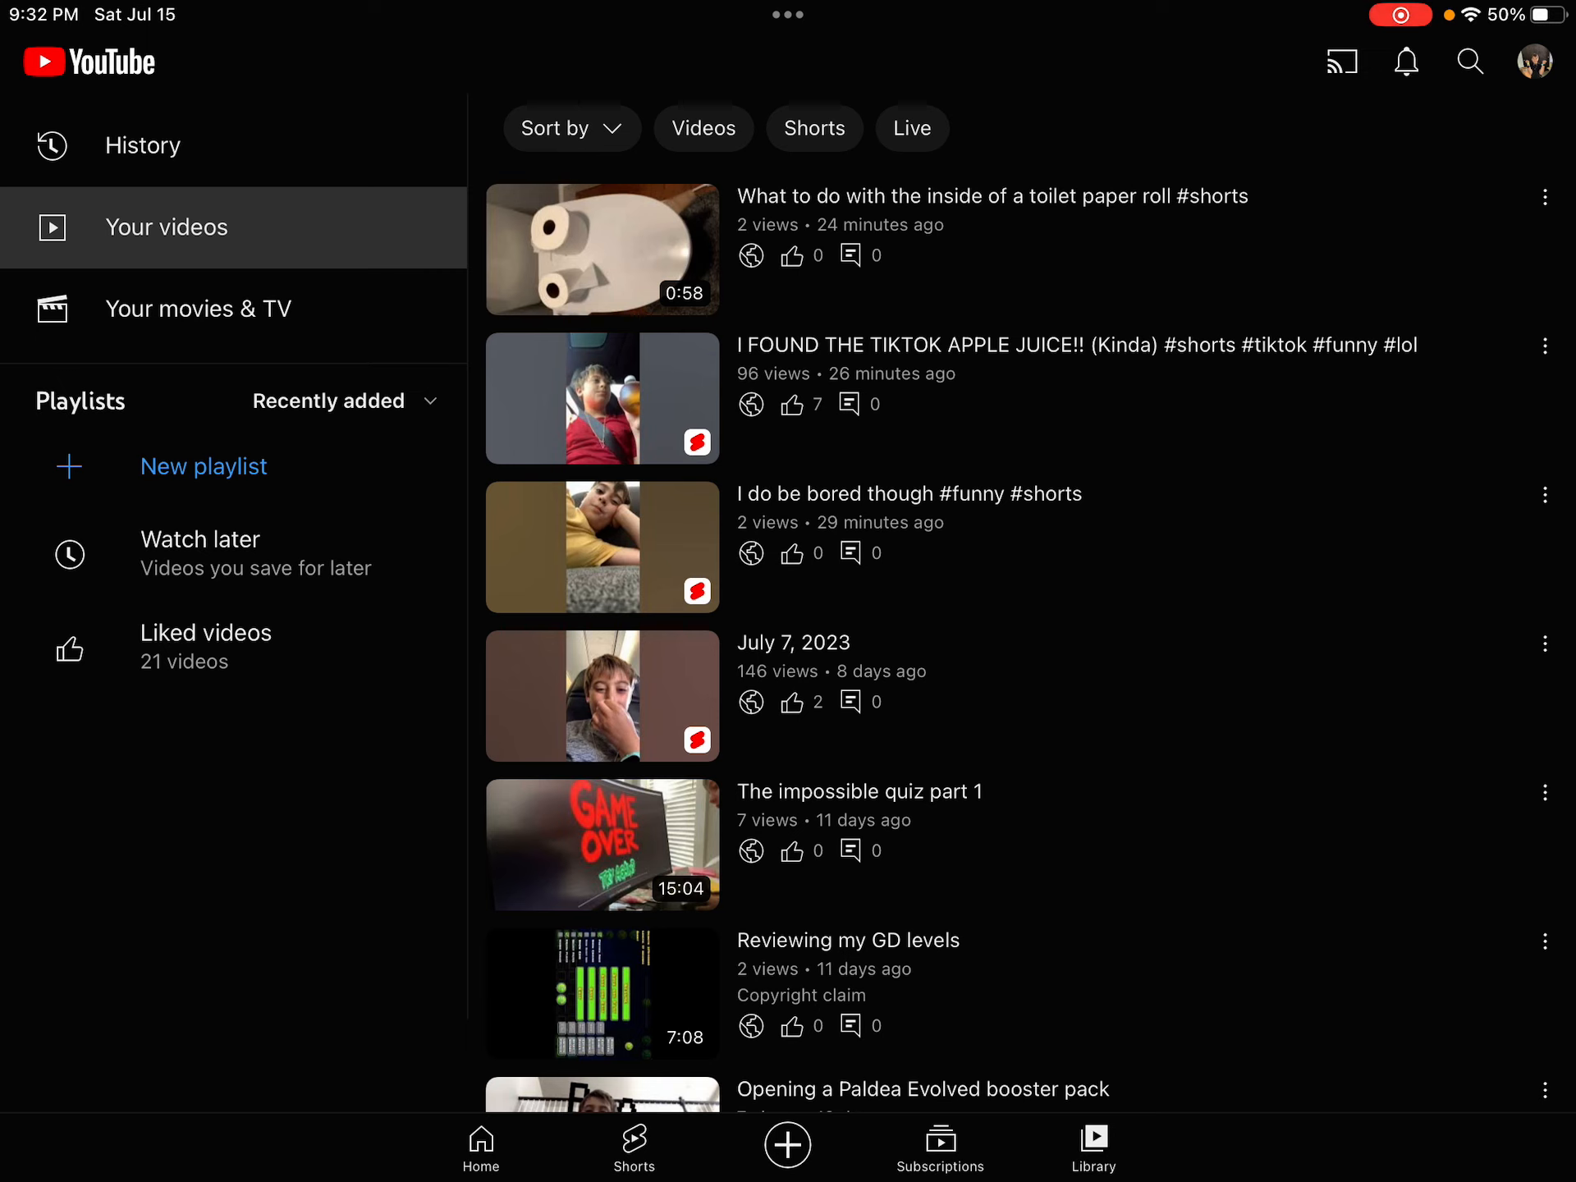
scroll(down, 3)
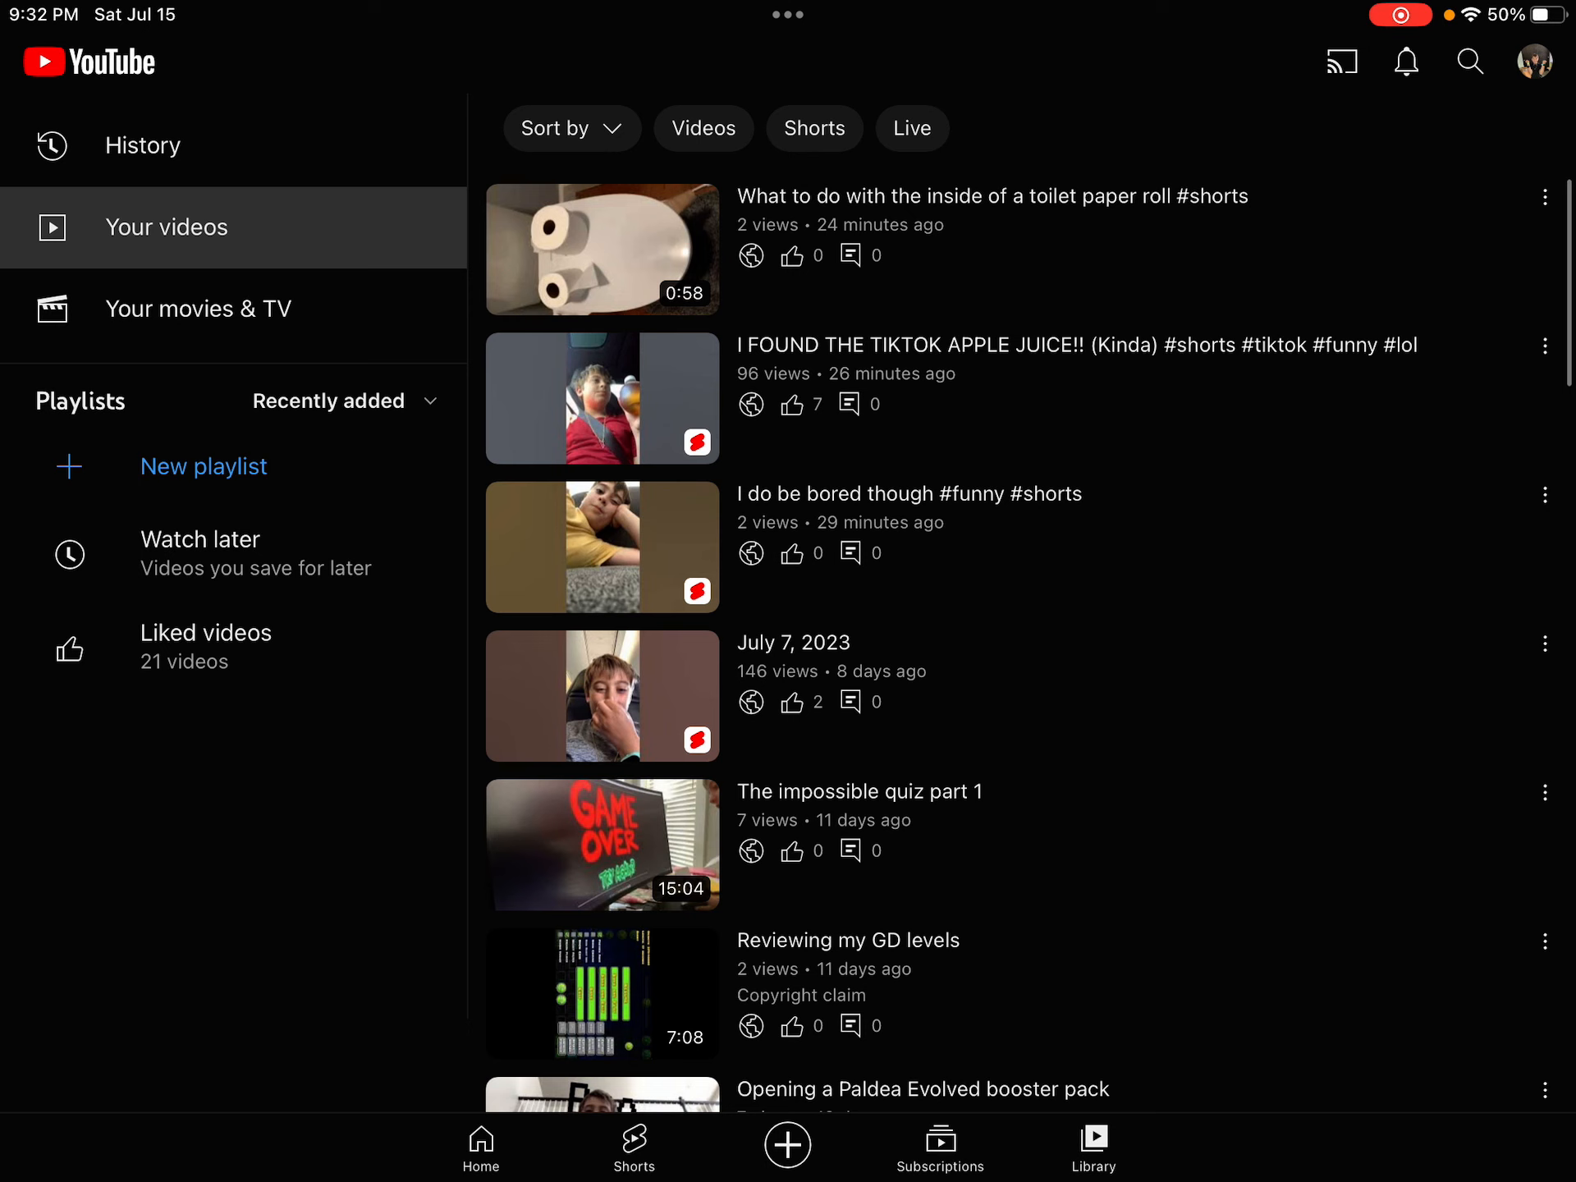
scroll(down, 3)
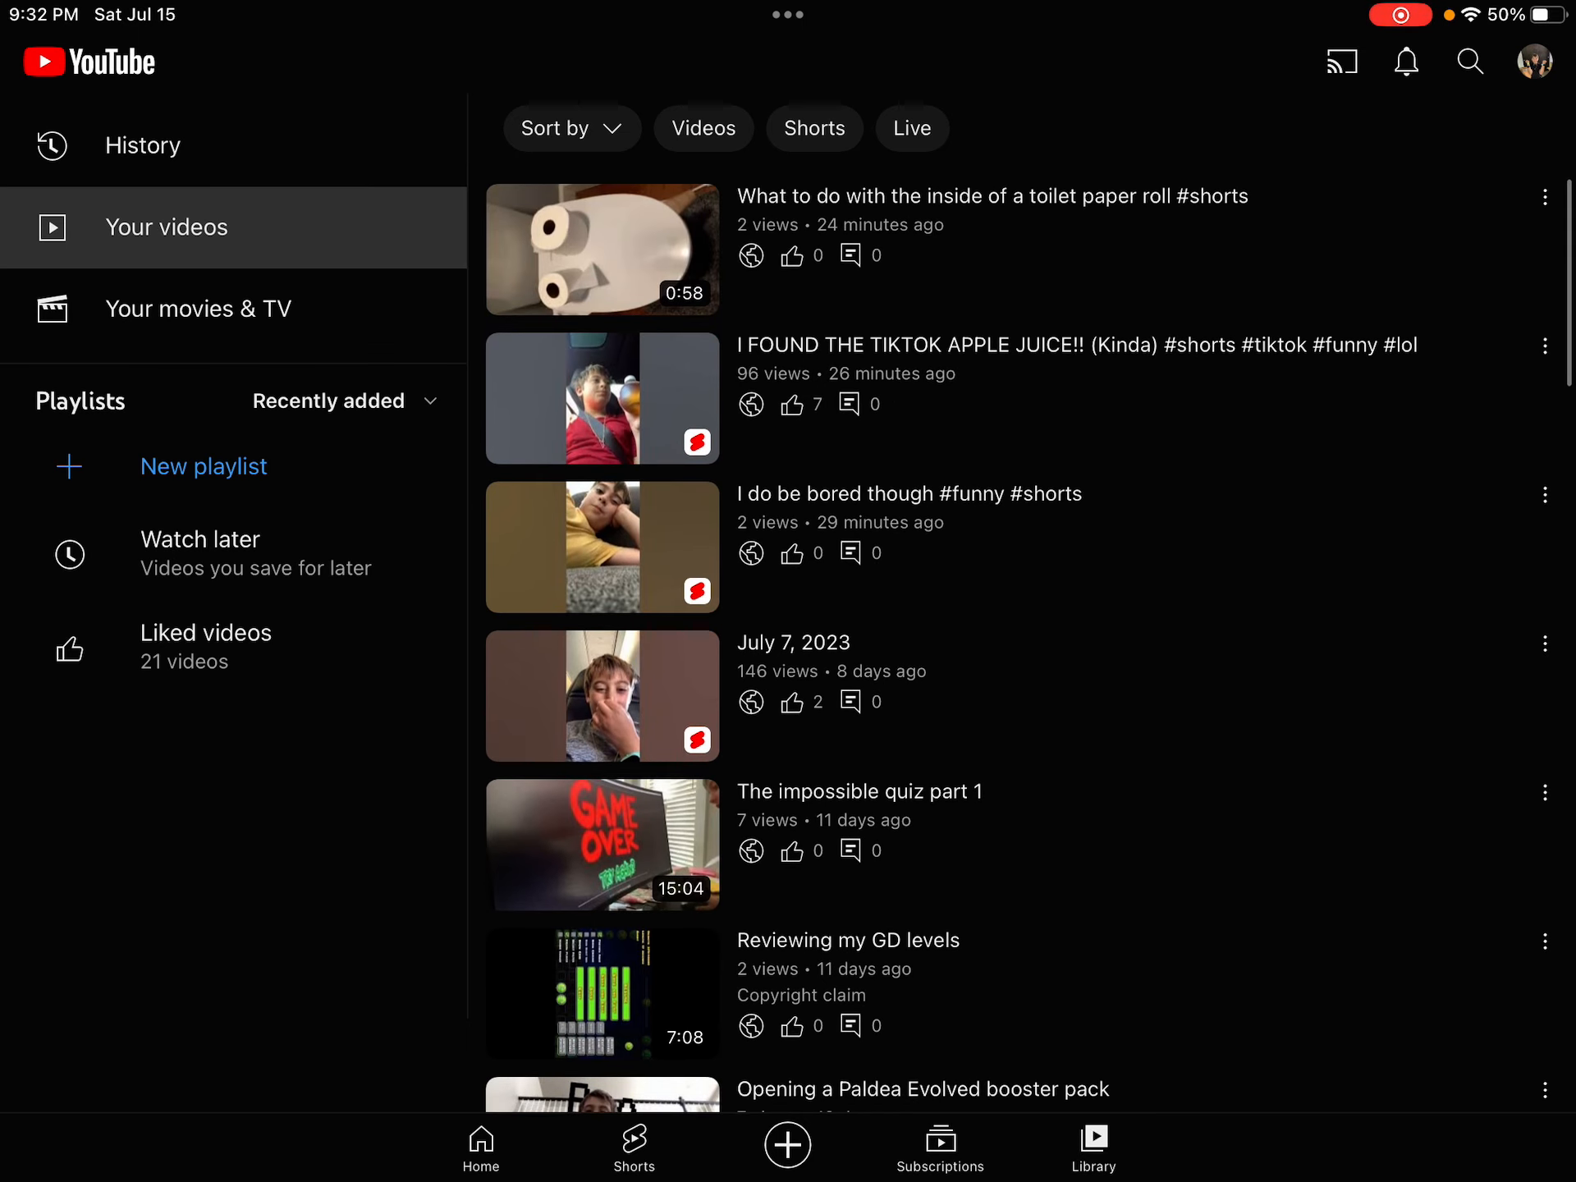
scroll(down, 3)
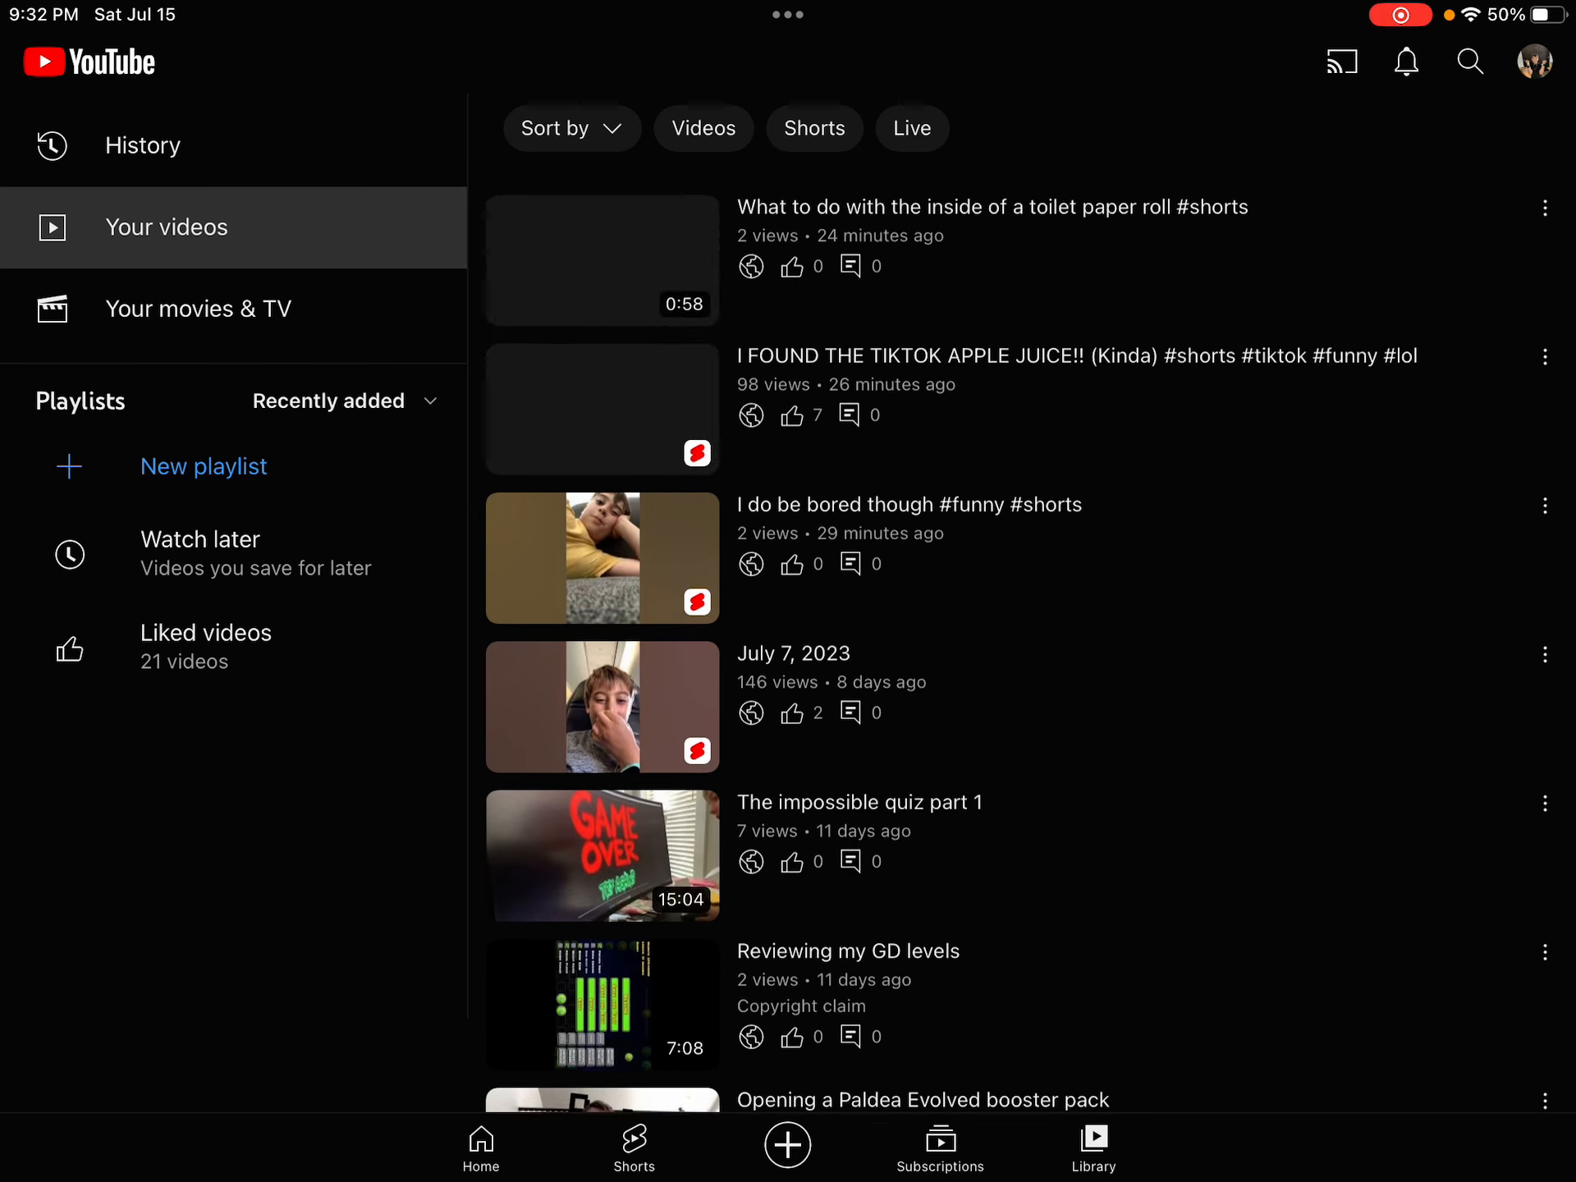